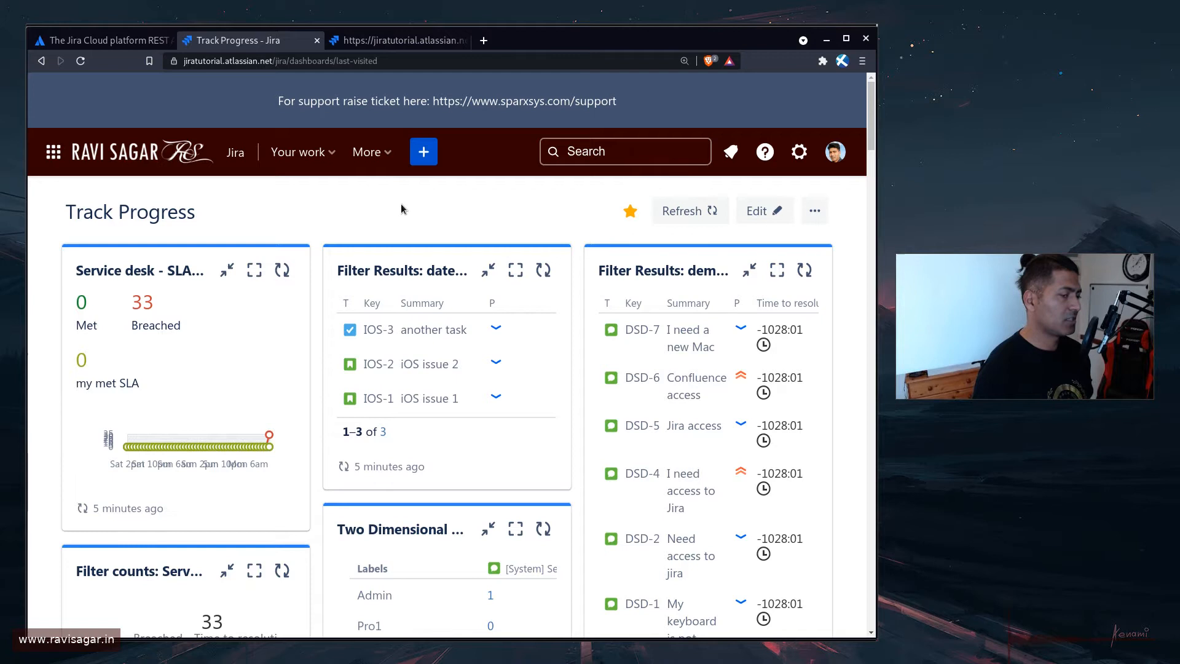
Navigate the Jira Cloud REST docs to the Get announcement banner configuration reference.
{"action": "left_click", "coordinate": [102, 40]}
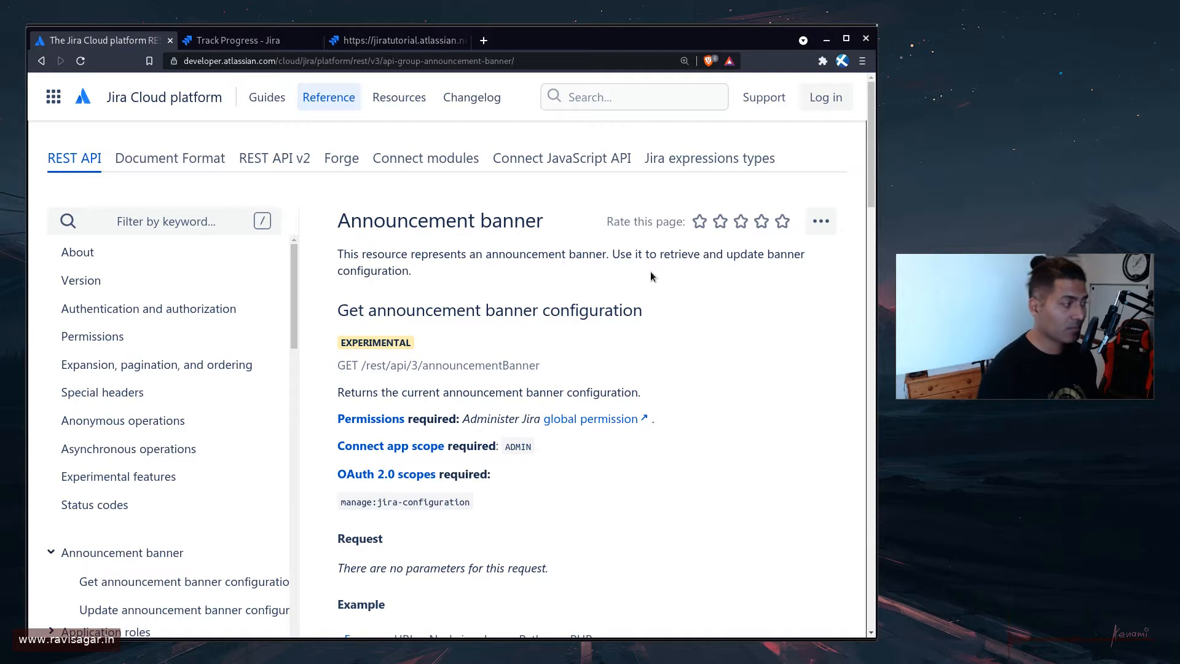
{"action": "mouse_move", "coordinate": [323, 351]}
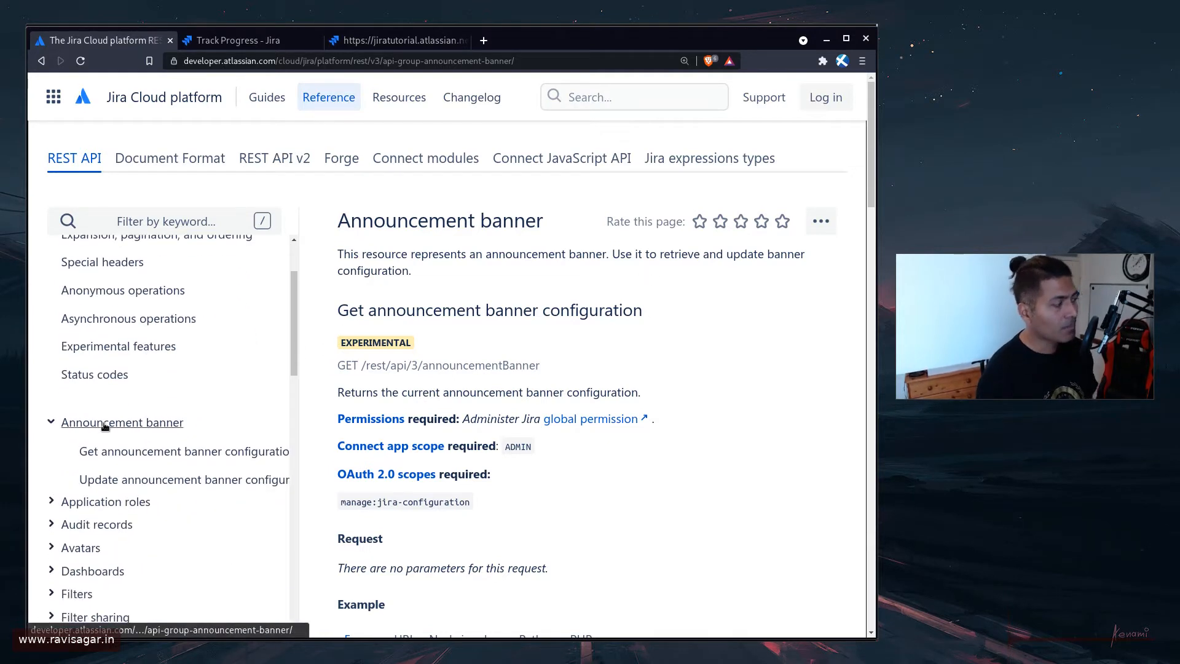
{"action": "scroll", "scroll_direction": "down", "scroll_amount": 3}
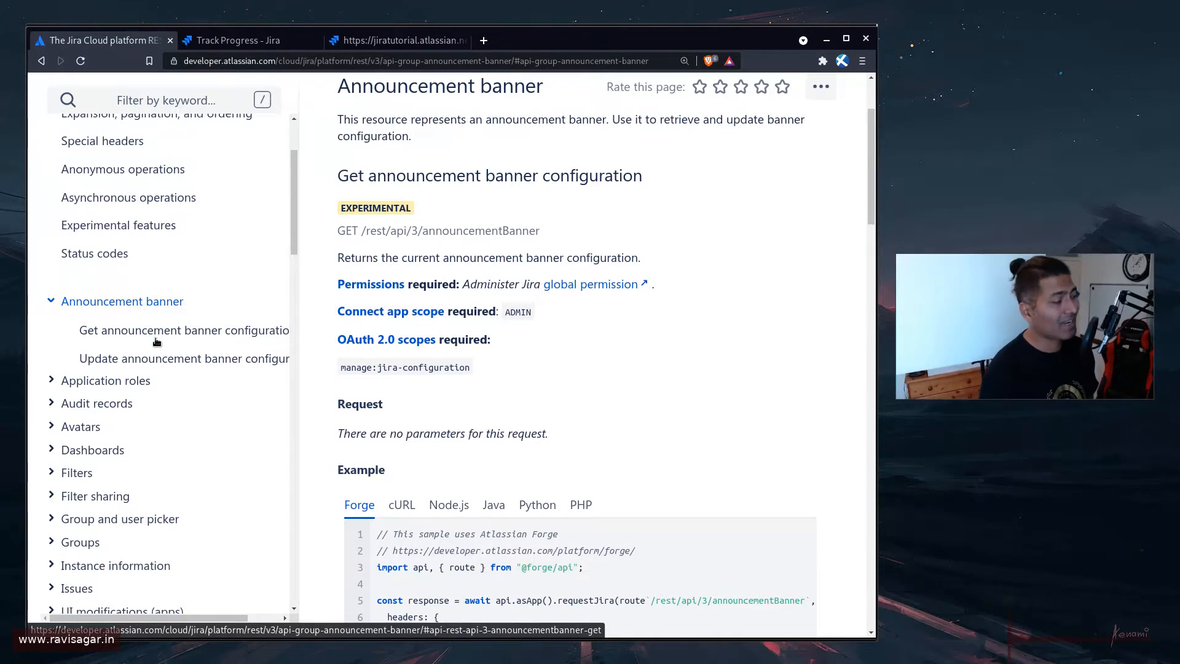
{"action": "left_click", "coordinate": [183, 329]}
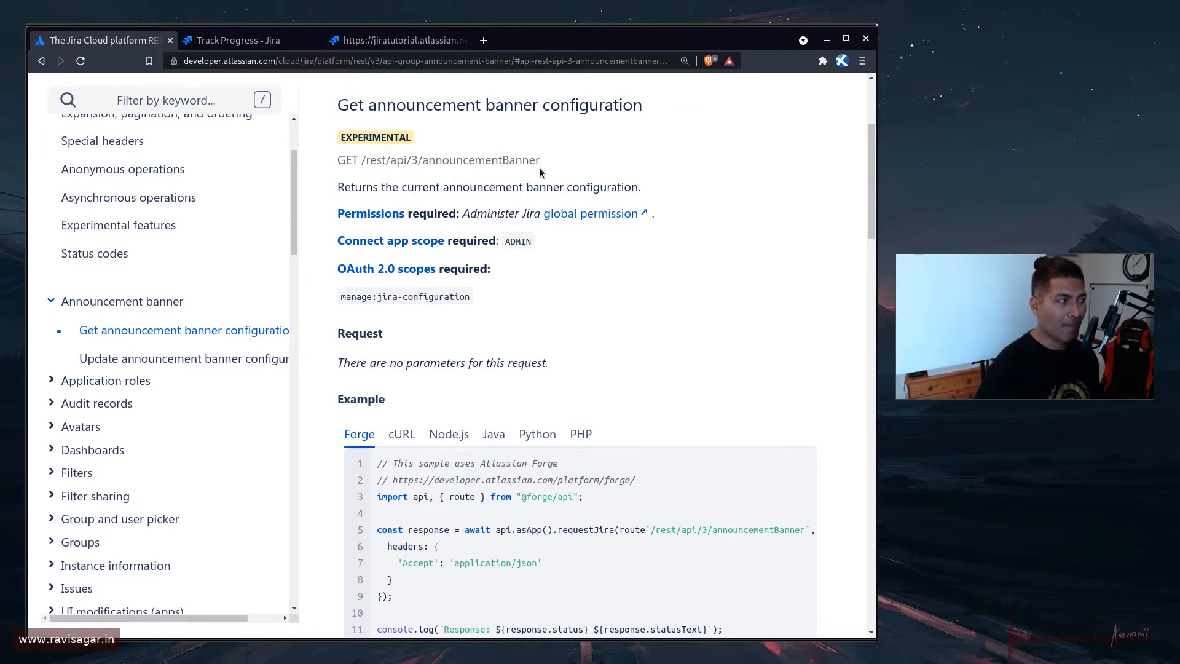
Check the announcementBanner JSON (support-ticket message, enabled, public) and return to the Jira dashboard.
{"action": "left_click", "coordinate": [395, 39]}
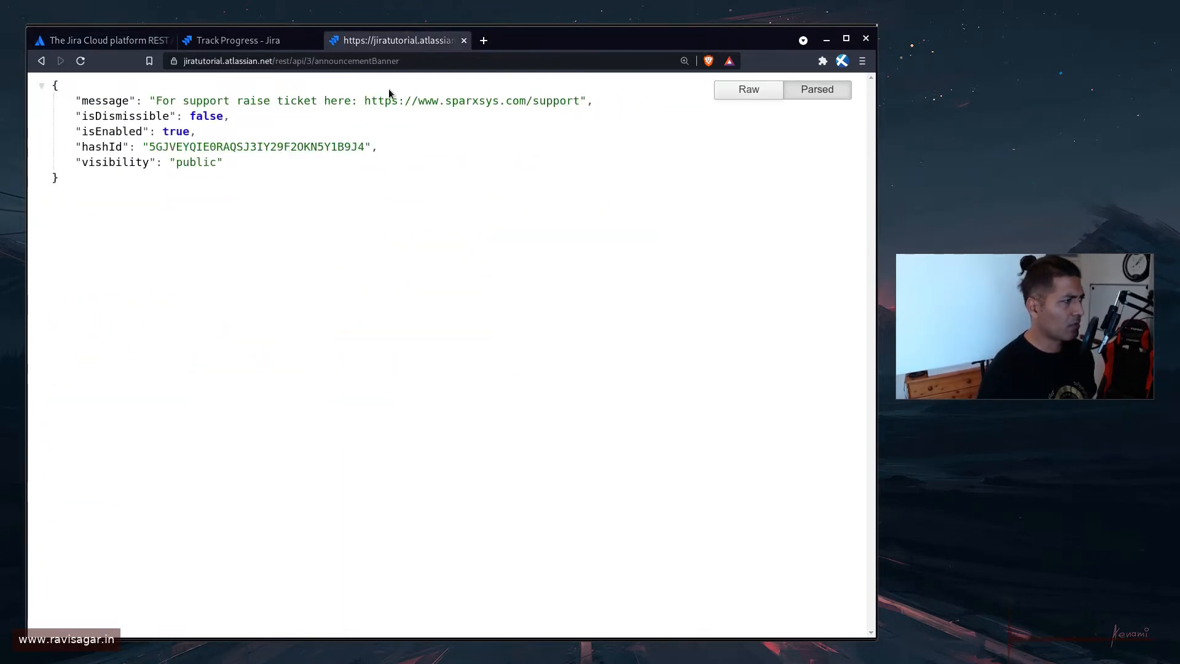
{"action": "mouse_move", "coordinate": [337, 212]}
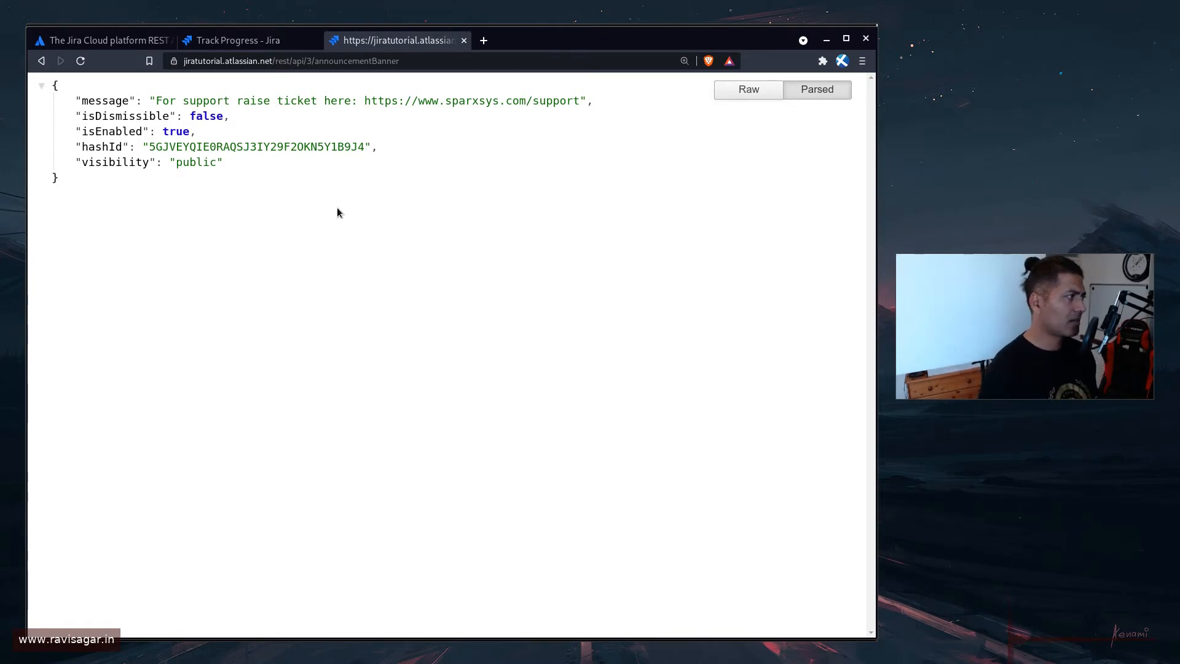
{"action": "triple_click", "coordinate": [330, 99]}
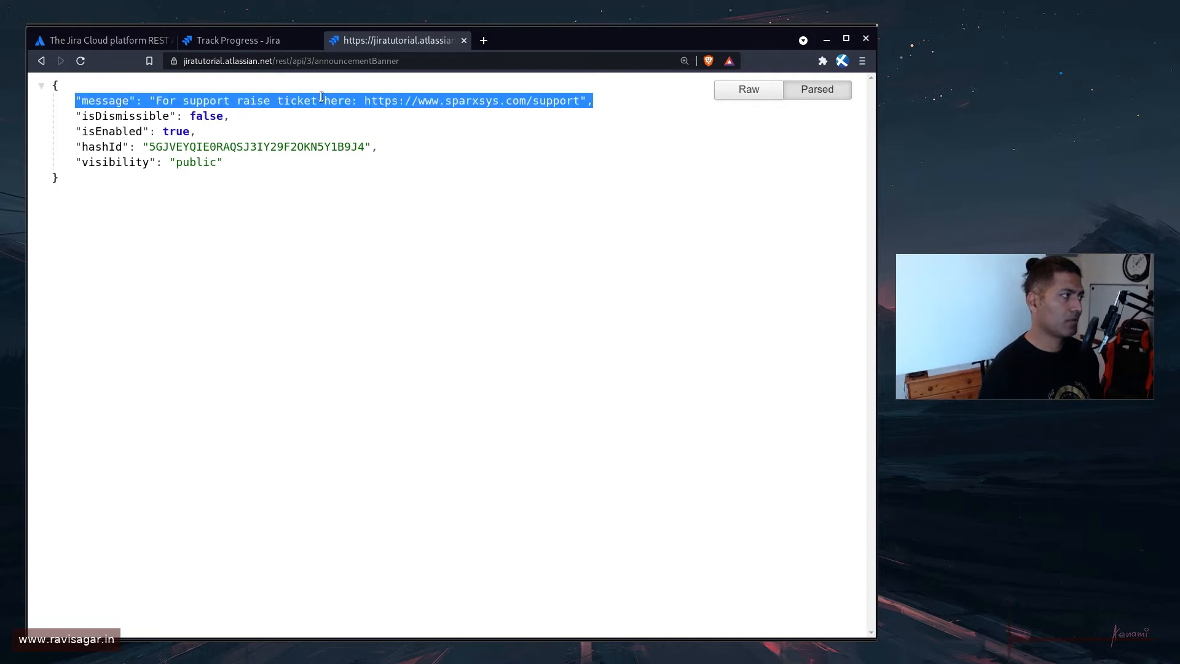
{"action": "left_click", "coordinate": [241, 39]}
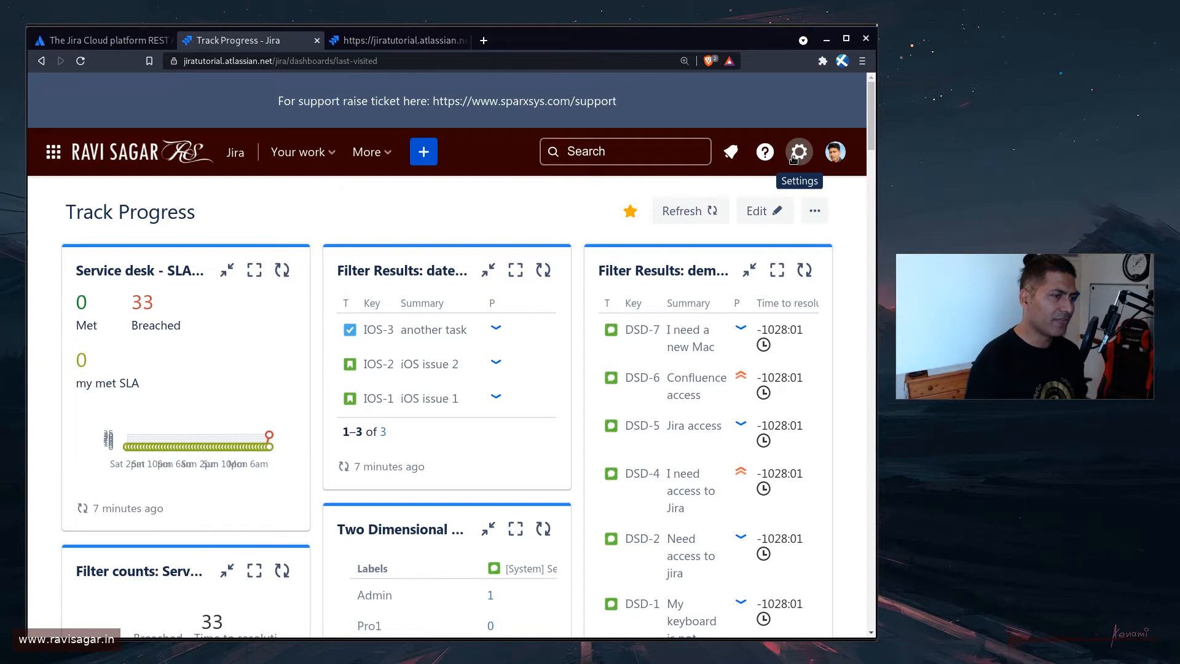
Open the Jira administration settings to reach the System section.
{"action": "left_click", "coordinate": [799, 151]}
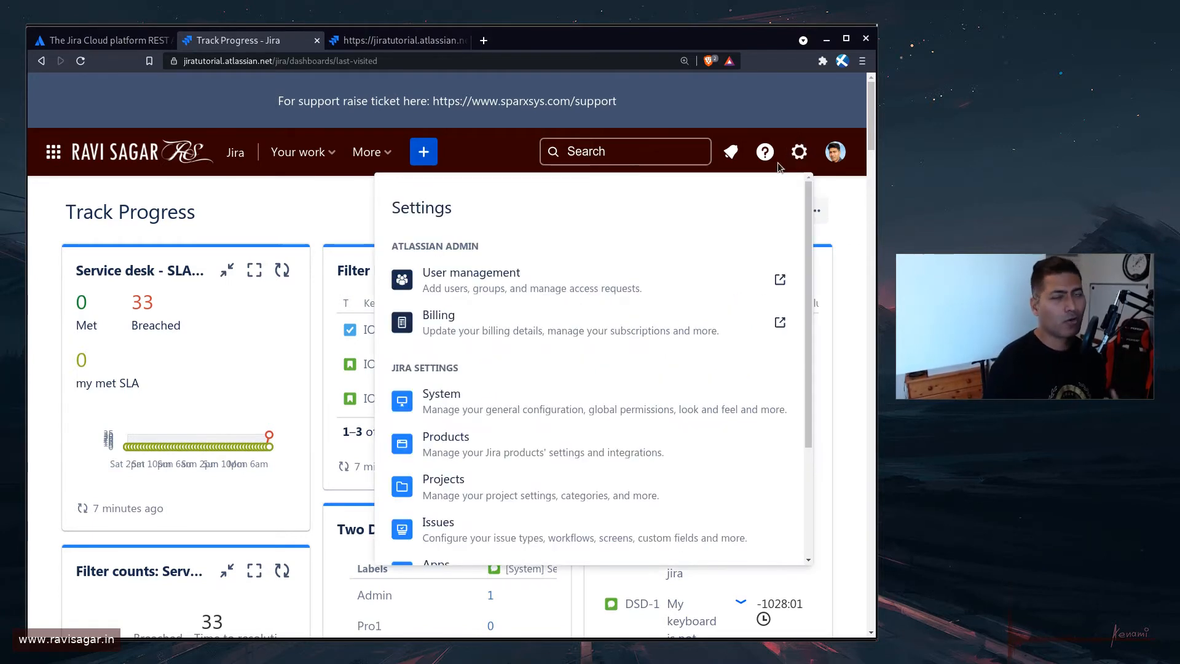
{"action": "scroll", "scroll_direction": "down", "scroll_amount": 3}
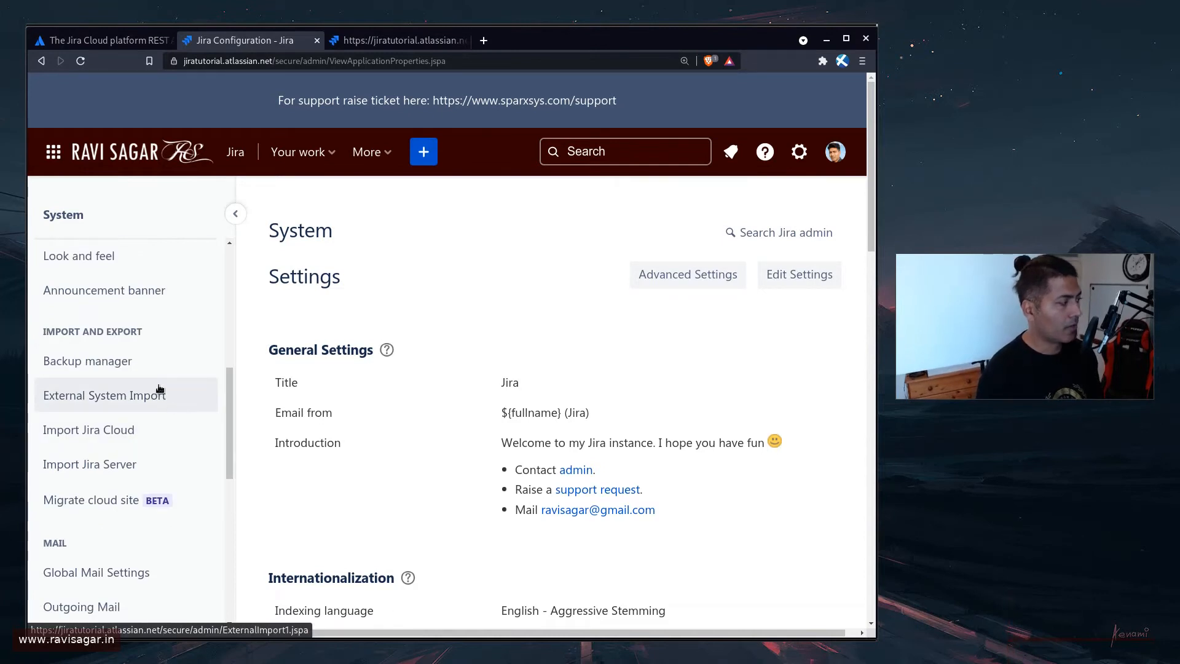
Save the announcement banner shown to users with dismissing allowed.
{"action": "left_click", "coordinate": [104, 290]}
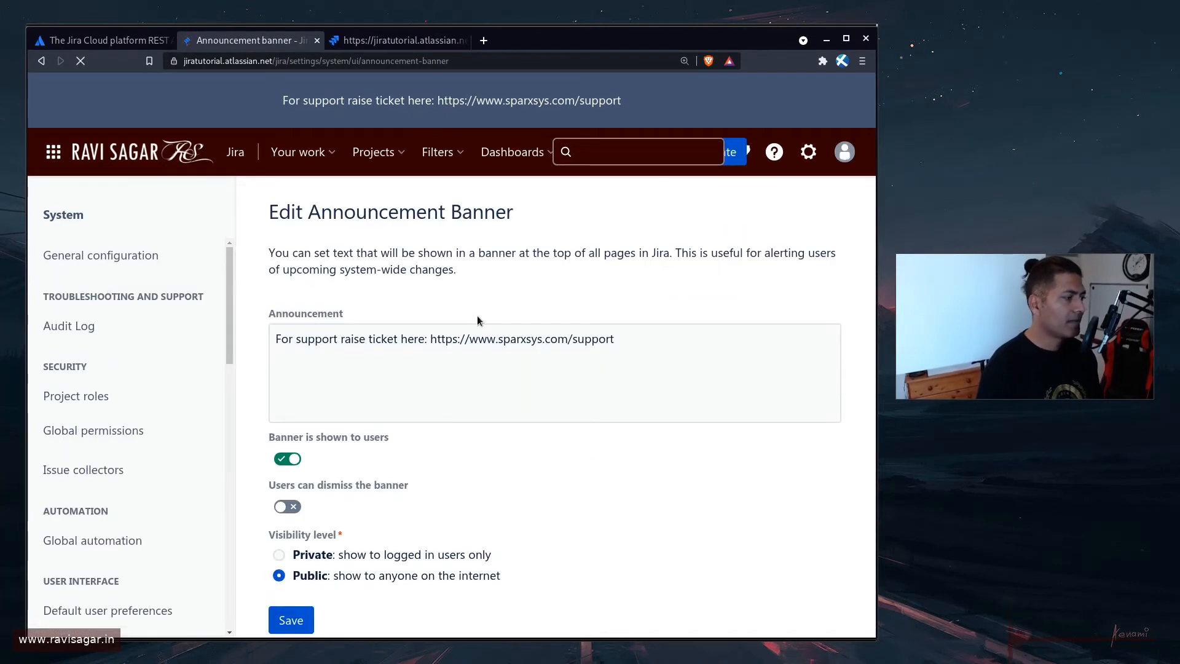
{"action": "triple_click", "coordinate": [444, 340]}
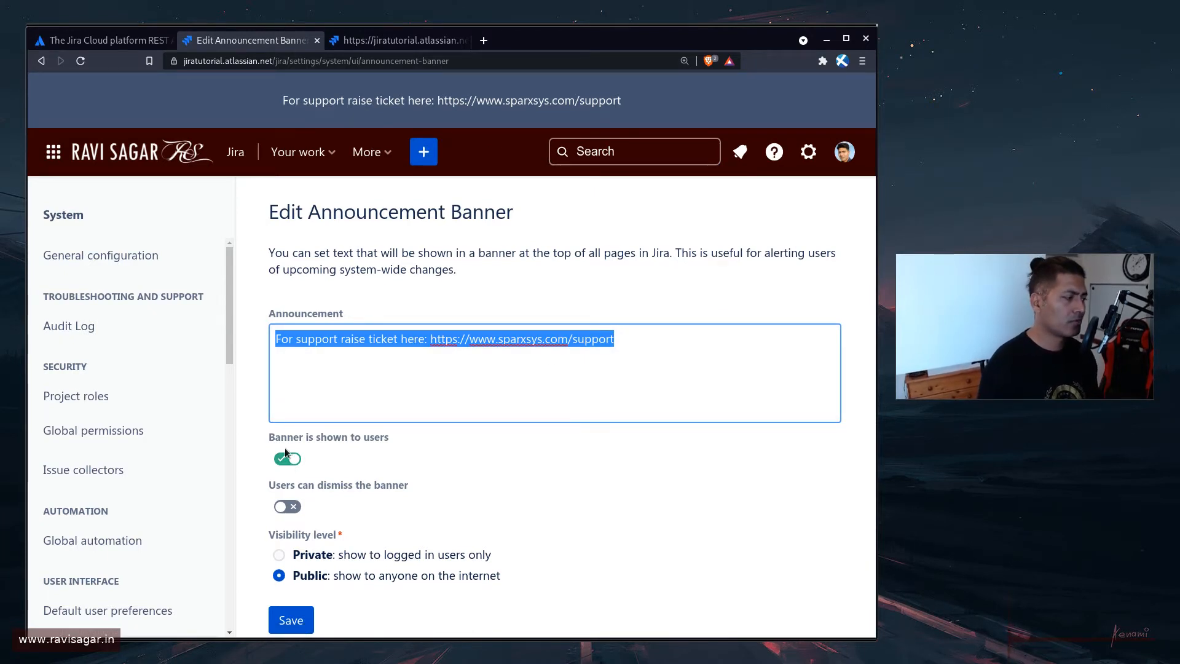
{"action": "left_click", "coordinate": [287, 458]}
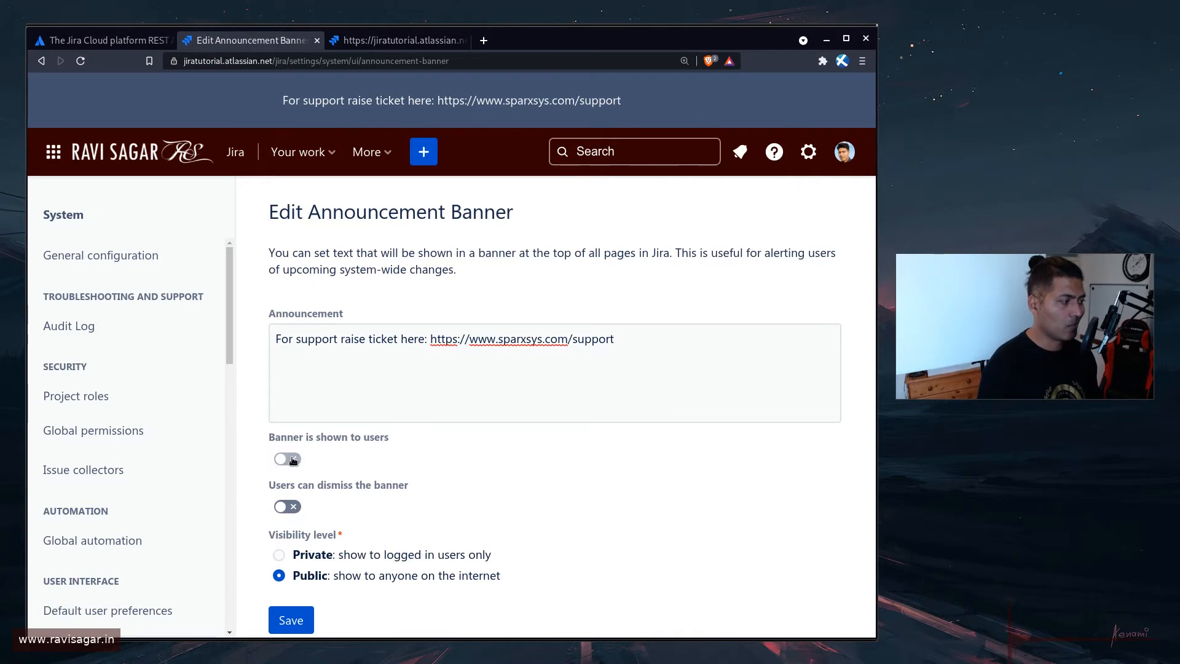
{"action": "left_click", "coordinate": [286, 459]}
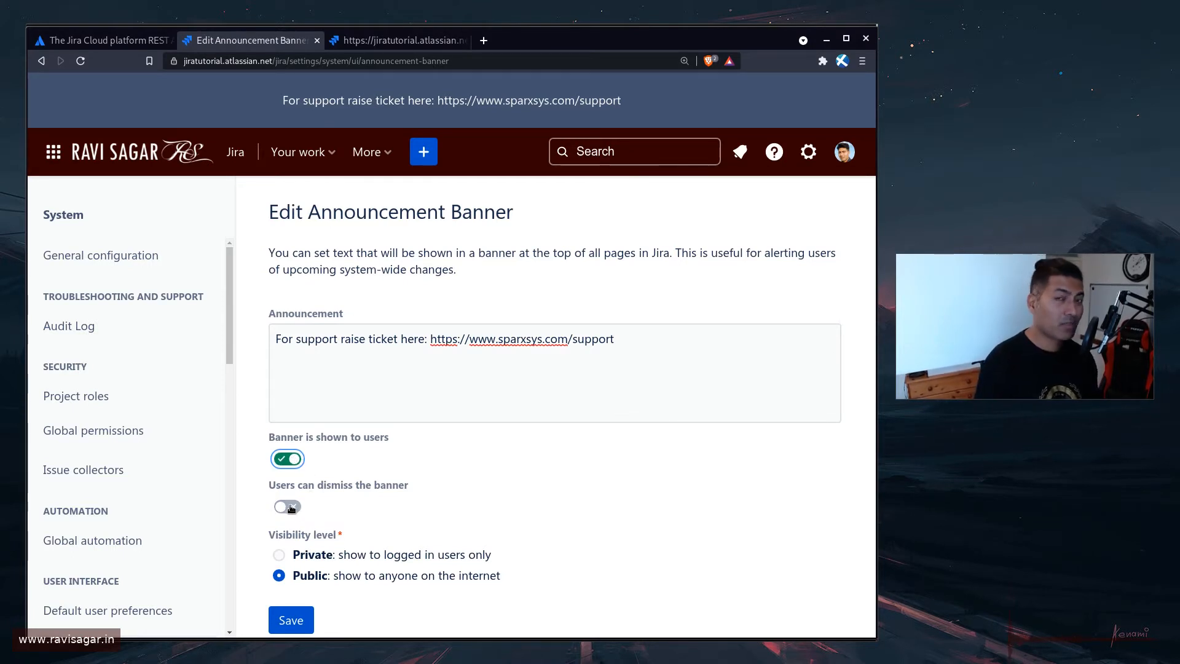
{"action": "left_click", "coordinate": [286, 505]}
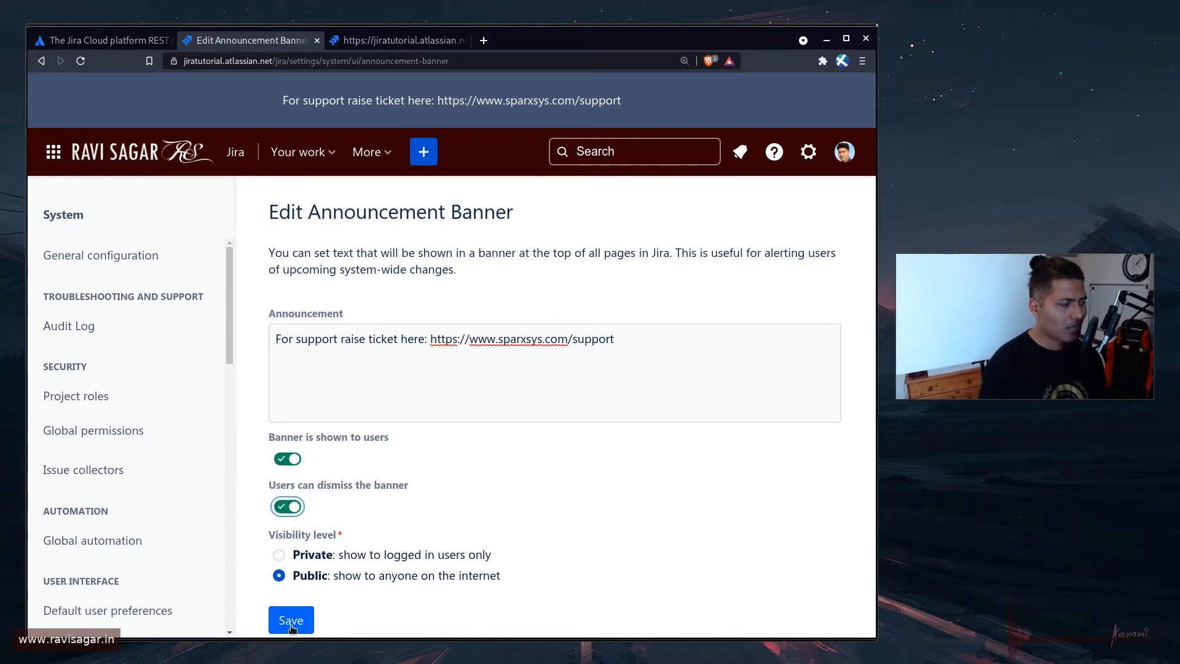
{"action": "left_click", "coordinate": [291, 619]}
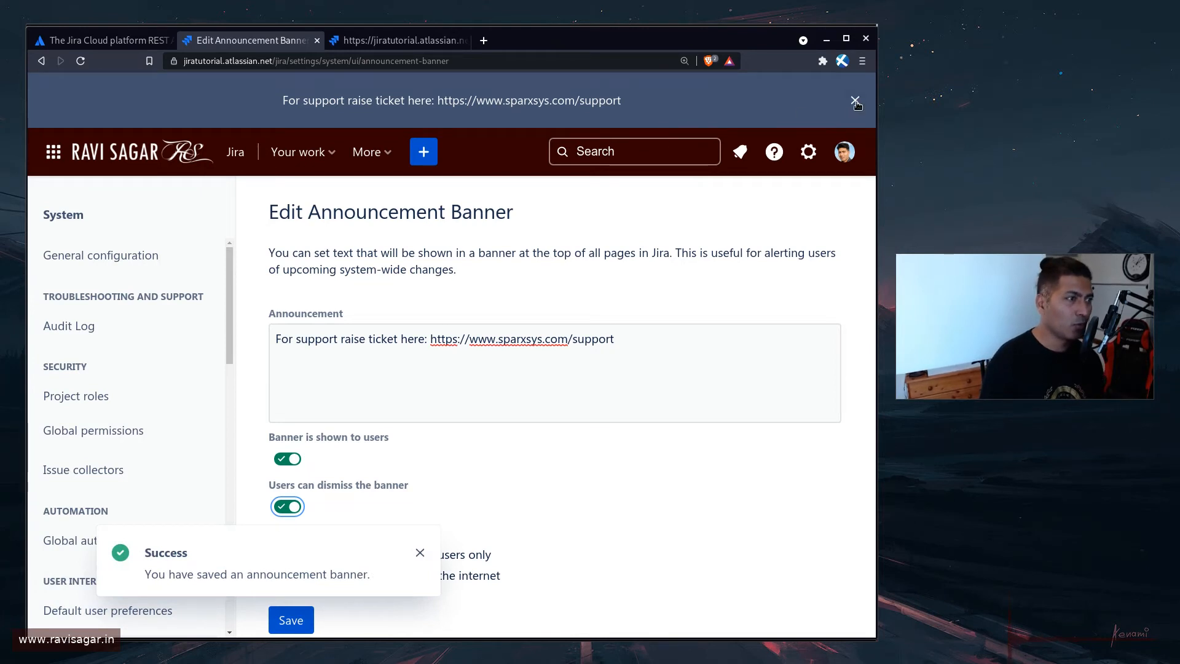
Dismiss the banner, then save it again with dismissing turned off and return to the docs.
{"action": "left_click", "coordinate": [856, 100]}
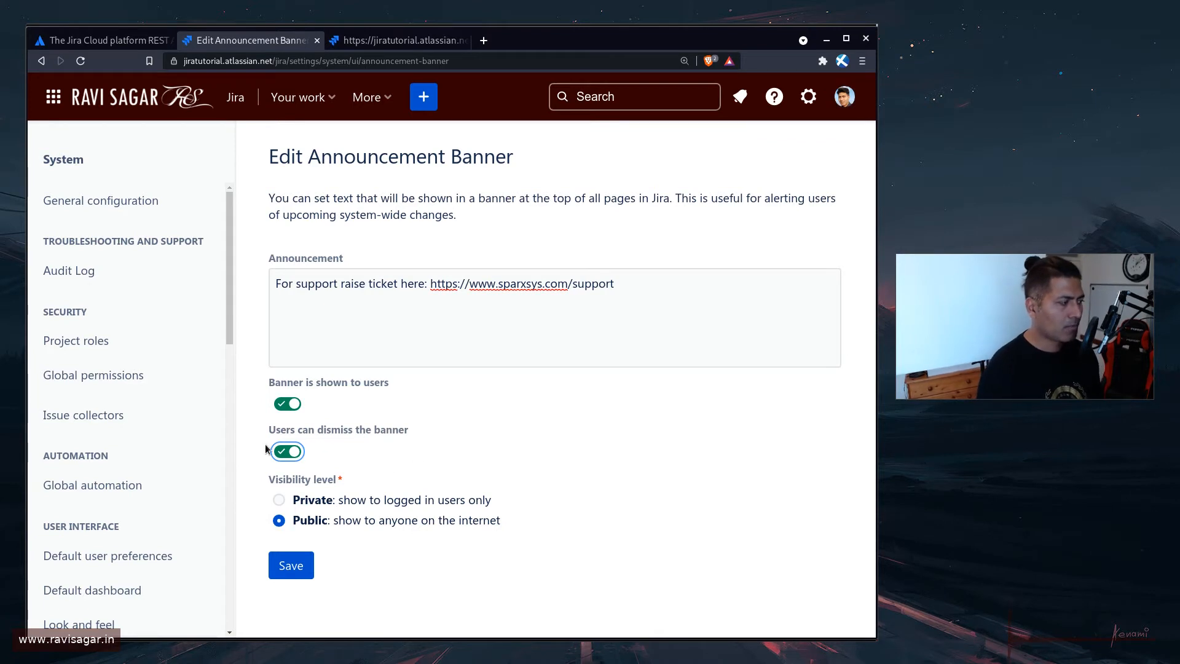
{"action": "left_click", "coordinate": [288, 452]}
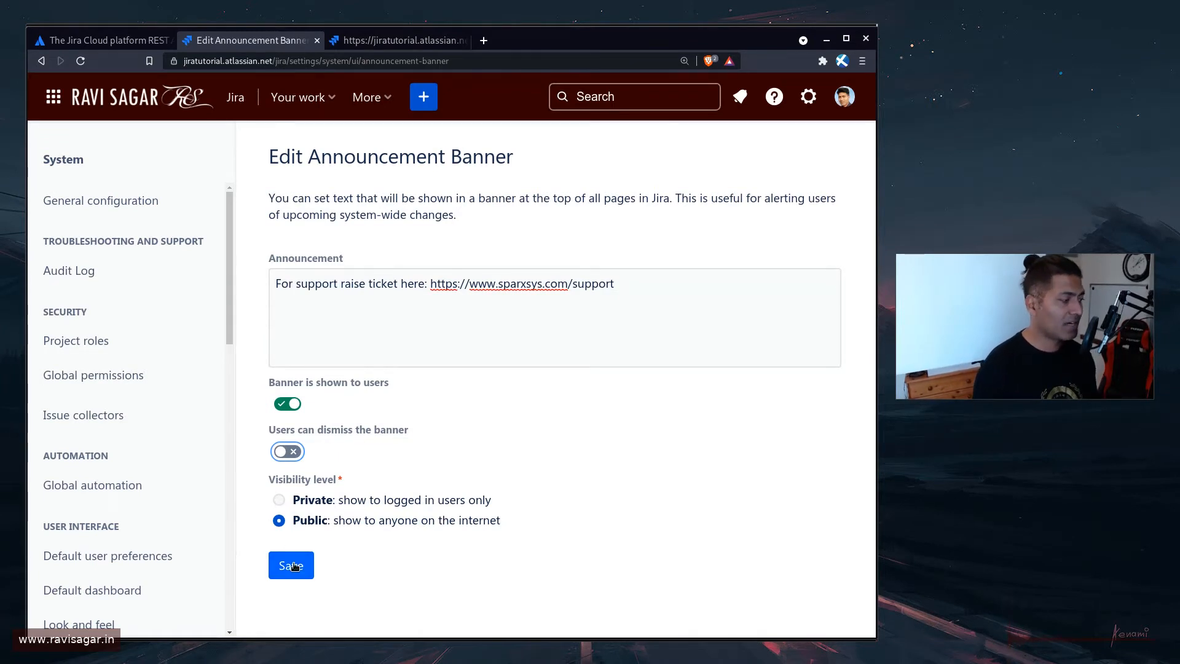
{"action": "left_click", "coordinate": [290, 566]}
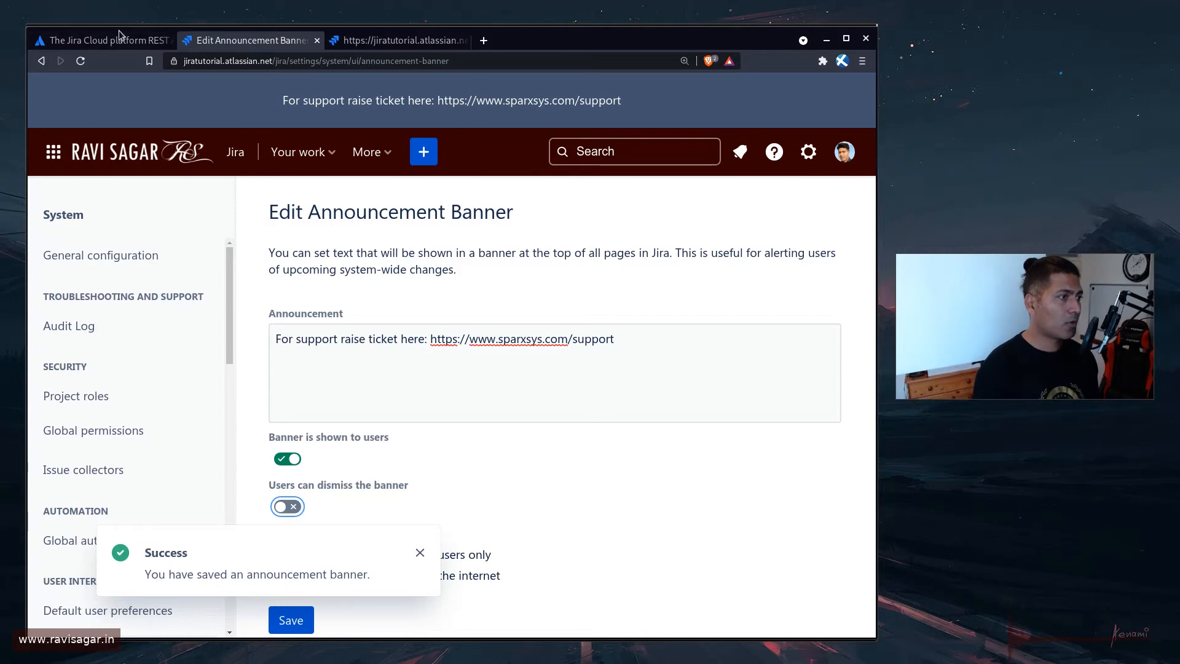
{"action": "left_click", "coordinate": [102, 39]}
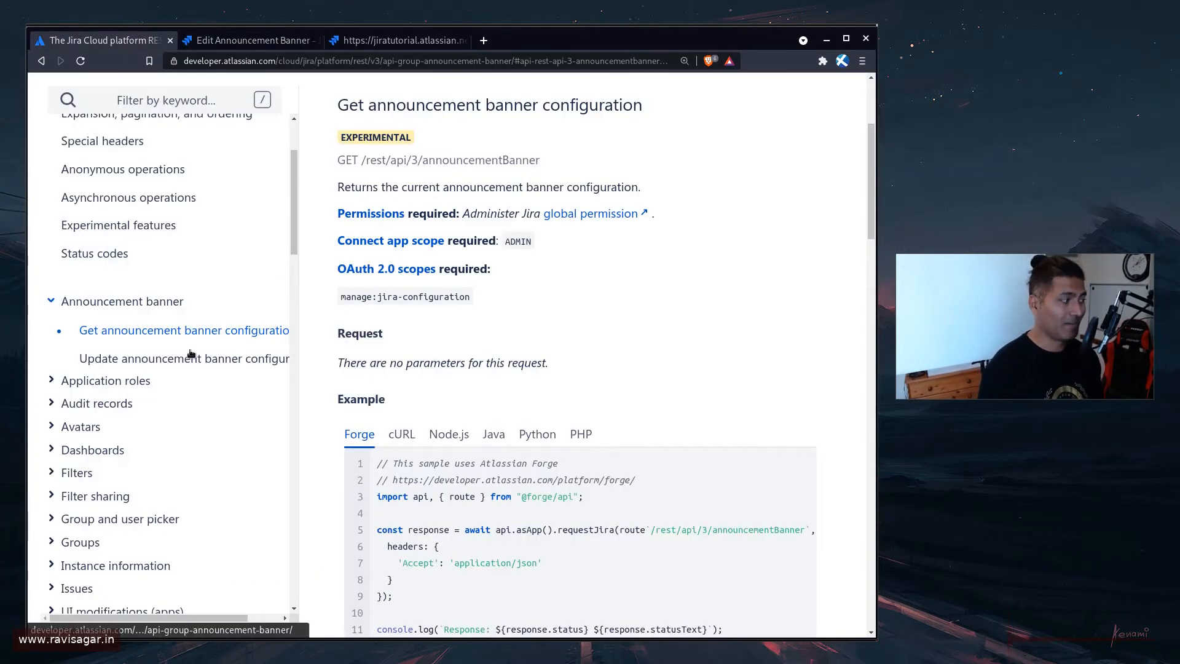
Show the cURL PUT example for the update announcement banner configuration endpoint.
{"action": "left_click", "coordinate": [183, 358]}
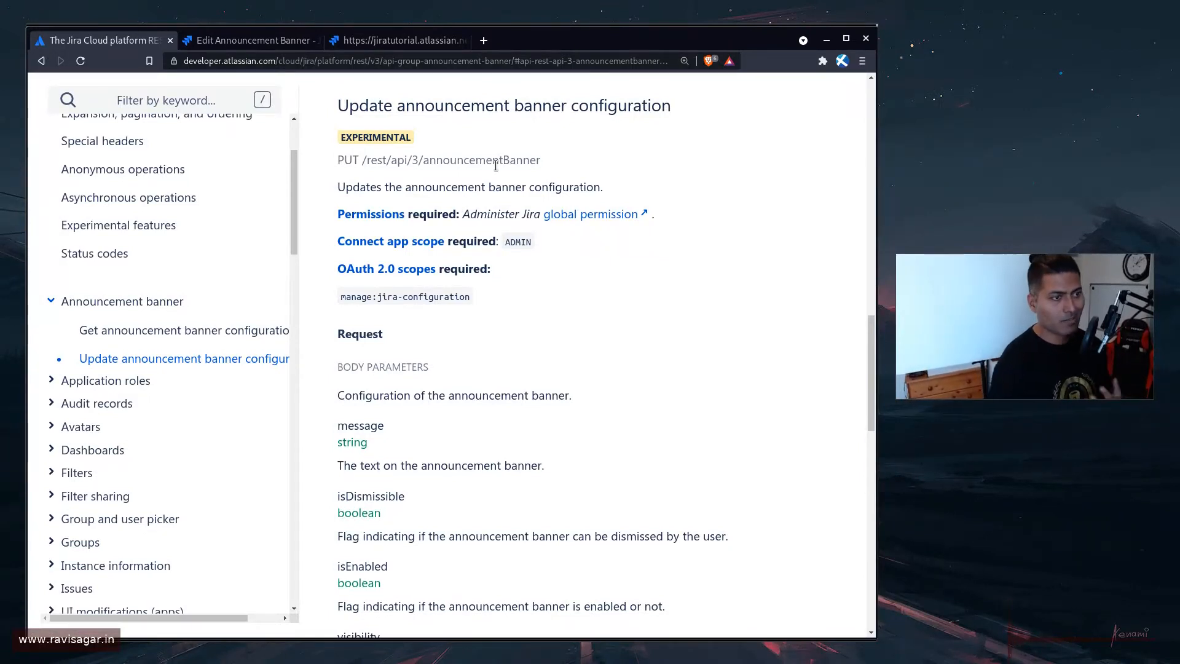
{"action": "scroll", "scroll_direction": "down", "scroll_amount": 3}
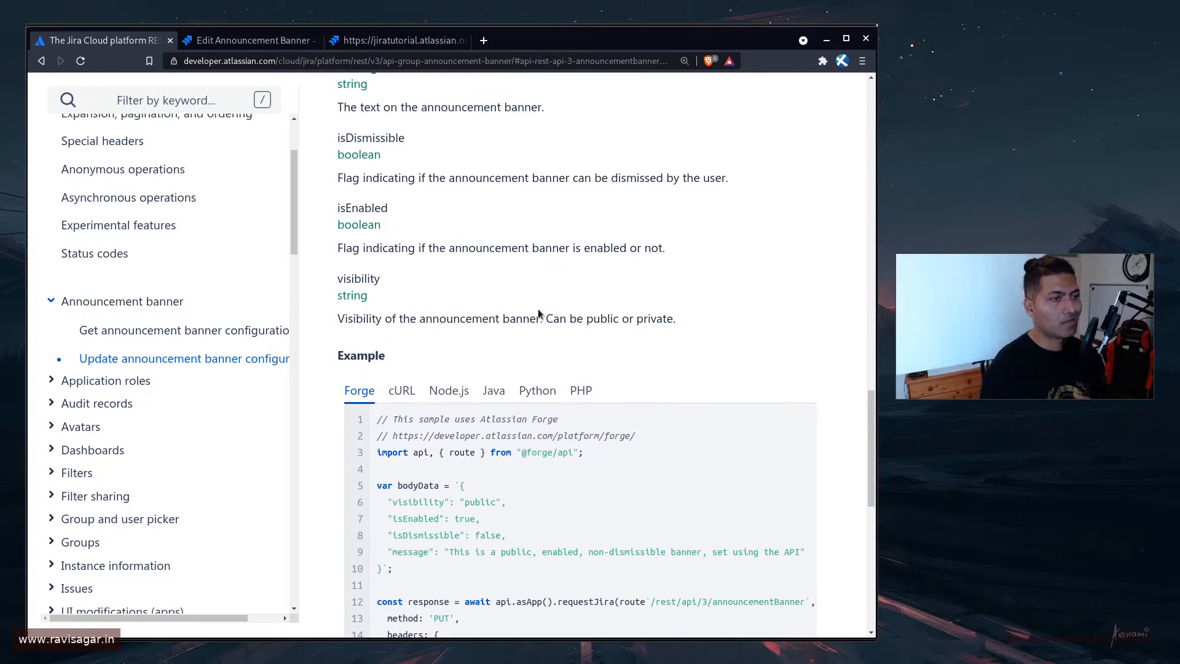
{"action": "scroll", "scroll_direction": "down", "scroll_amount": 3}
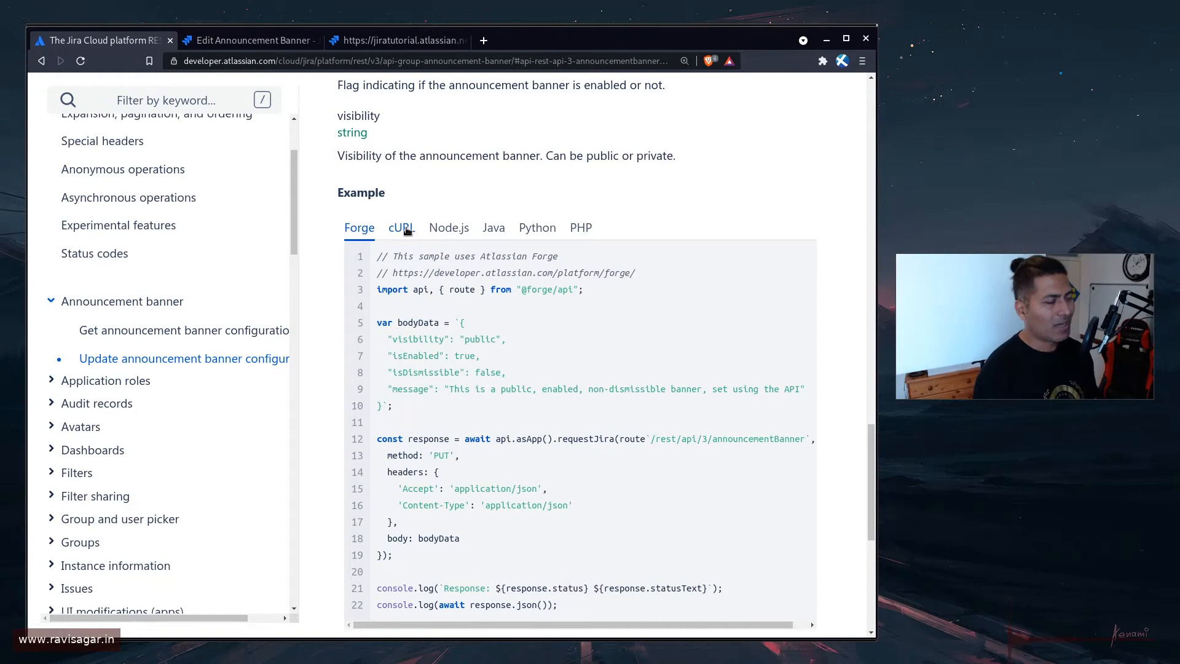
{"action": "left_click", "coordinate": [400, 227]}
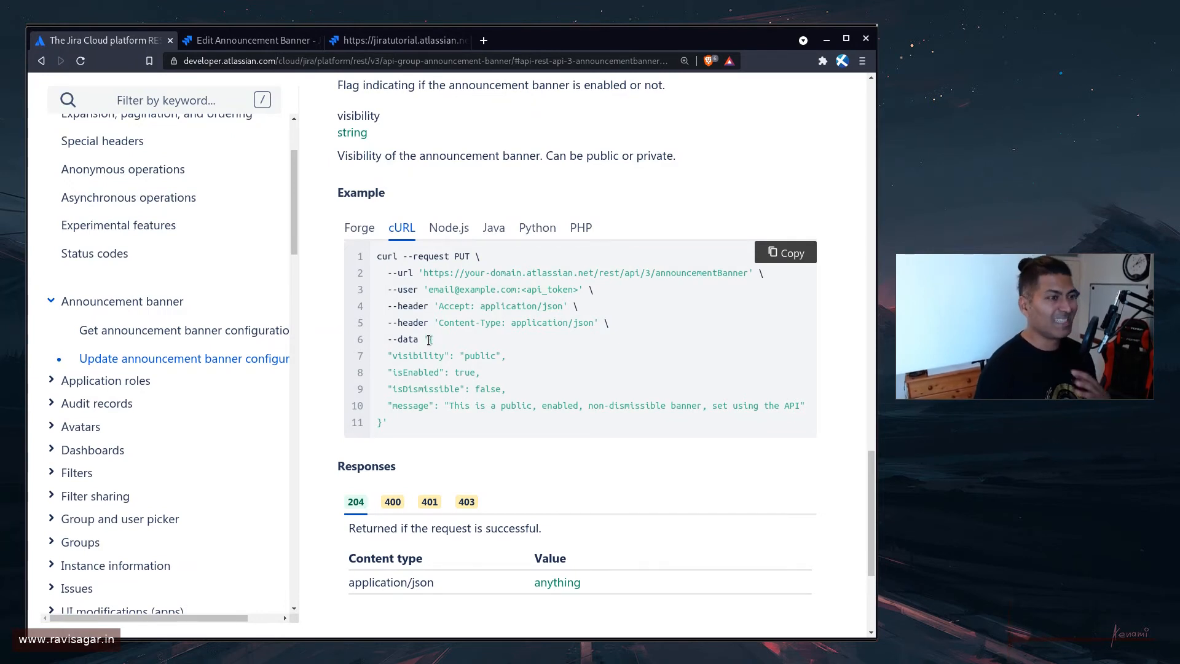
{"action": "left_click_drag", "start_coordinate": [429, 339], "coordinate": [384, 423]}
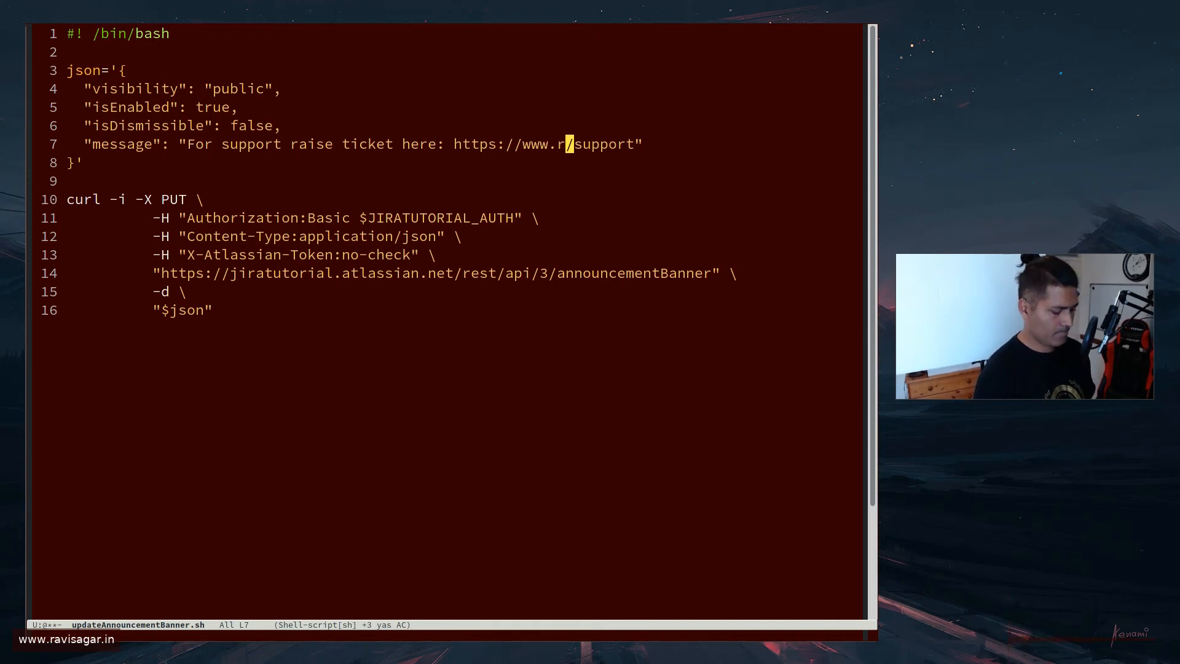
{"action": "type", "text": "avisagar."}
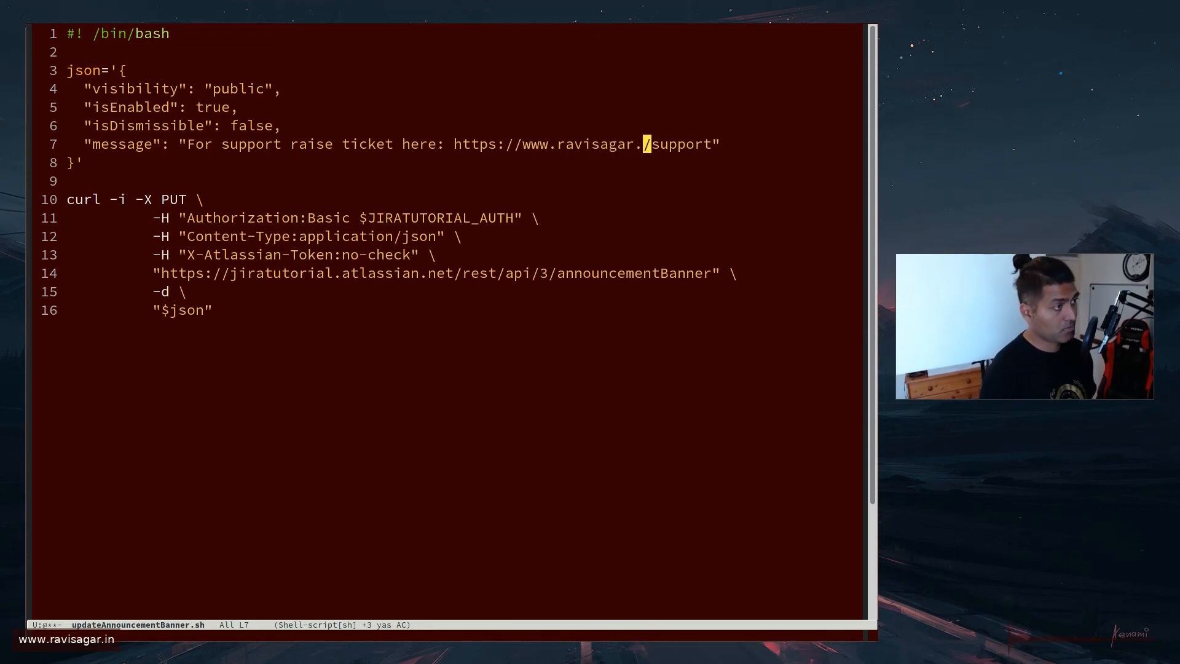
{"action": "type", "text": "in"}
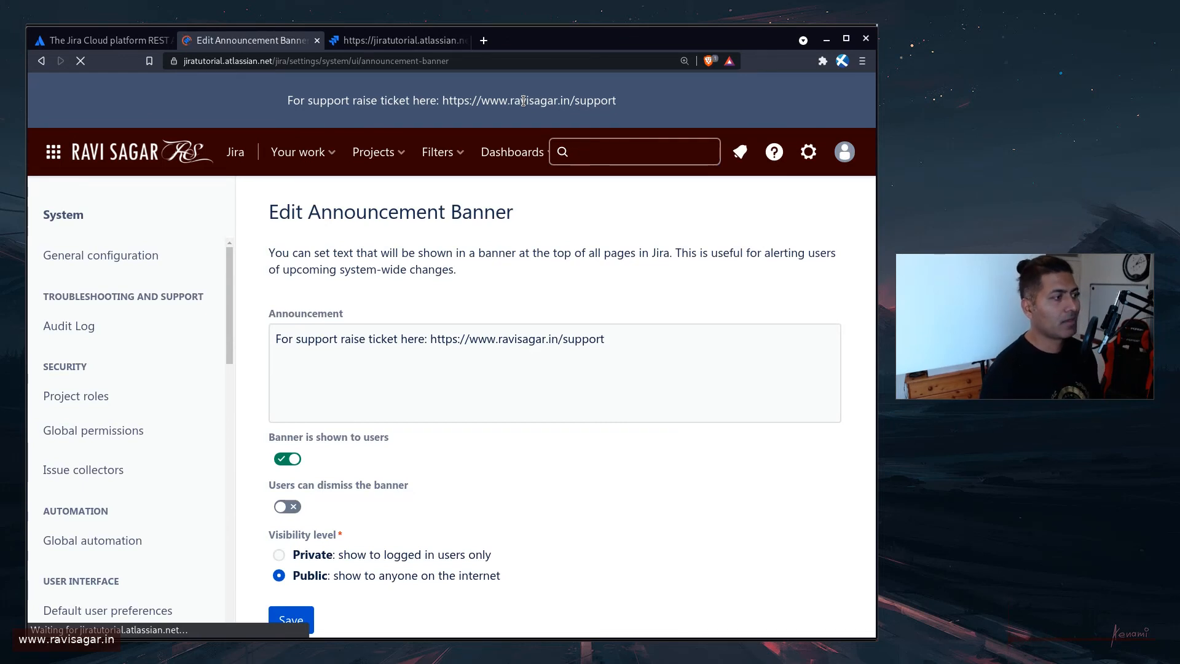
Select the refreshed banner message to confirm it shows the ravisagar.in support link.
{"action": "triple_click", "coordinate": [440, 340]}
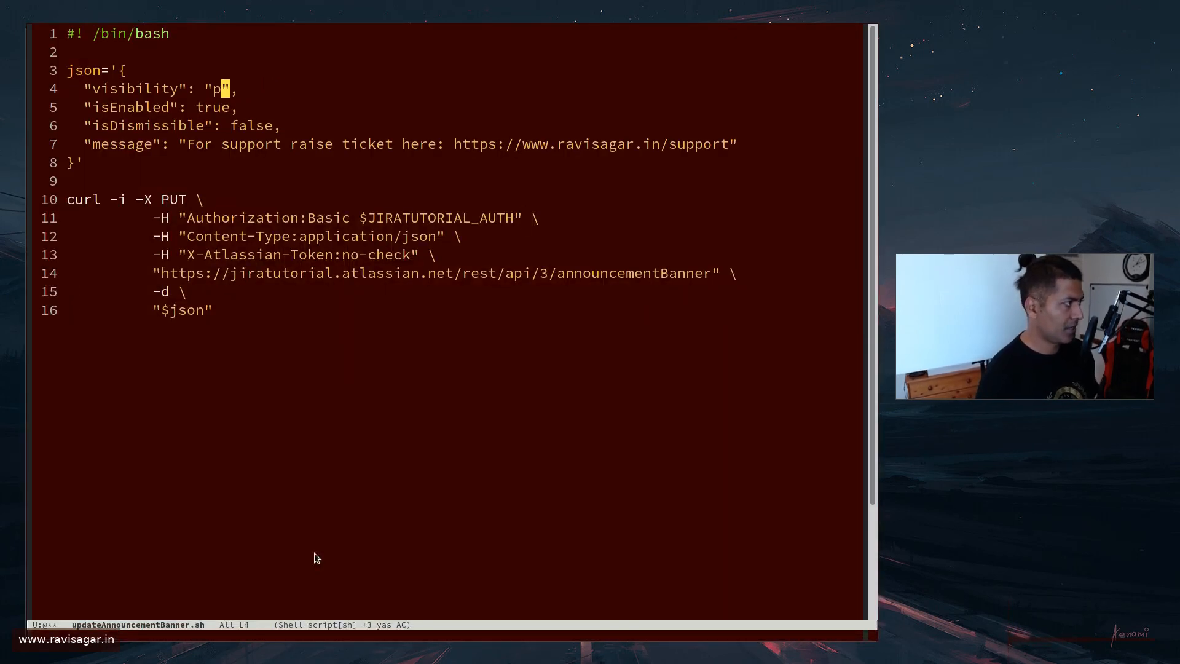
Change the script's "visibility" value from "public" to "private".
{"action": "type", "text": "rivate"}
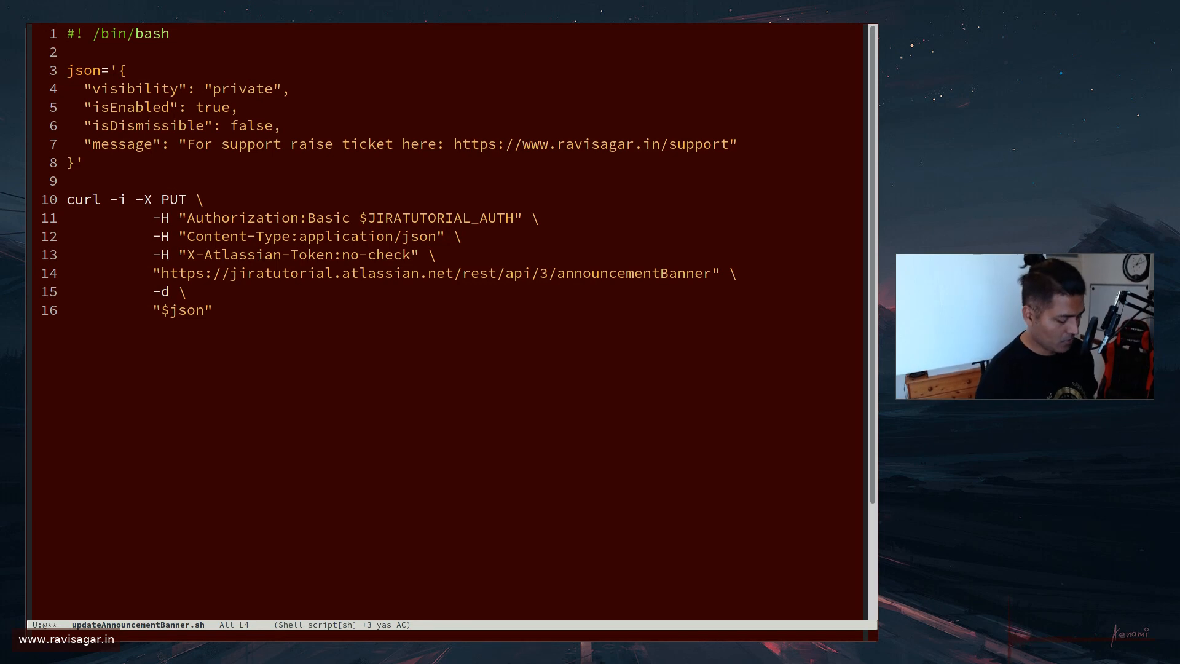